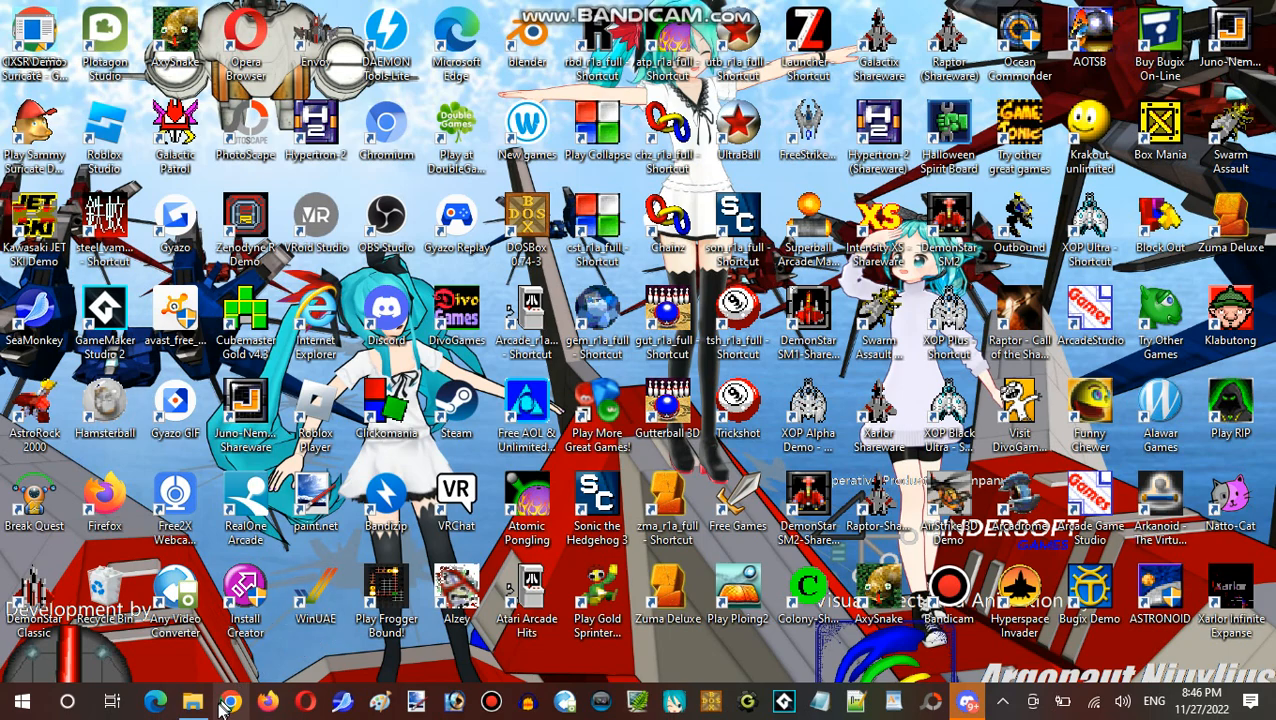
- Restore File Explorer from the taskbar, showing the Robokill - Titan Prime game folder
{"action": "left_click", "coordinate": [192, 700]}
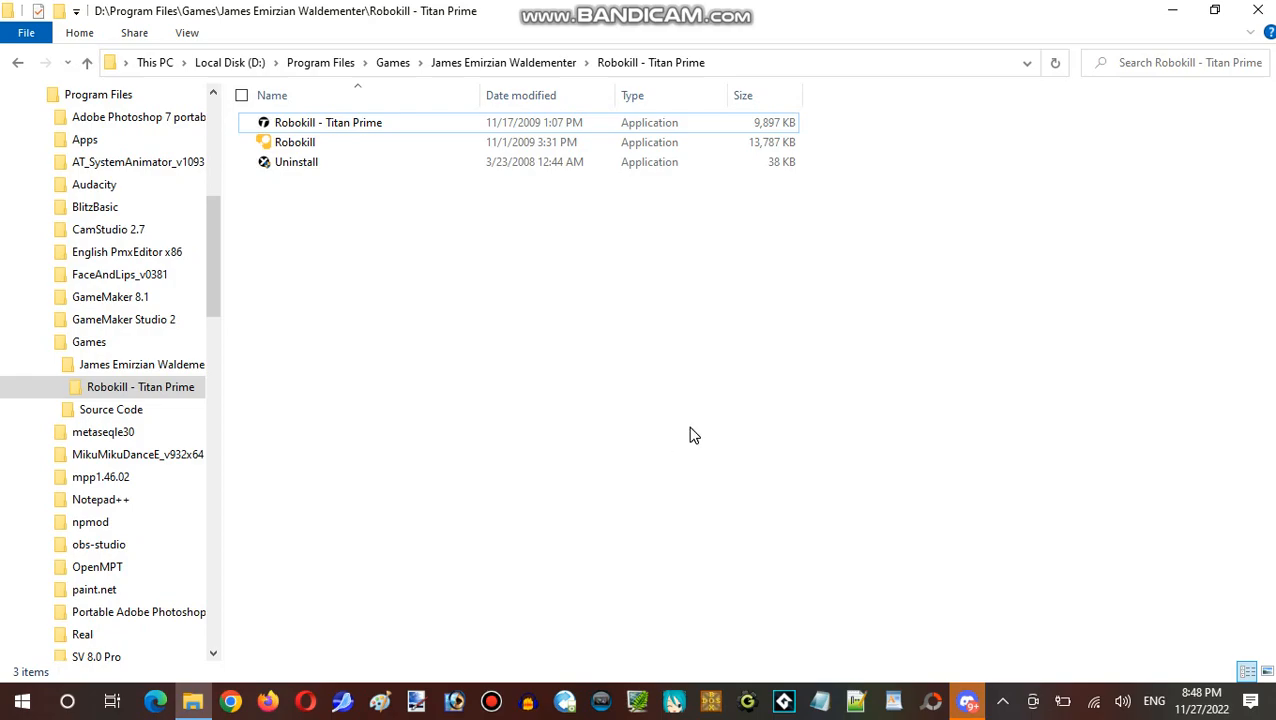
{"action": "mouse_move", "coordinate": [775, 270]}
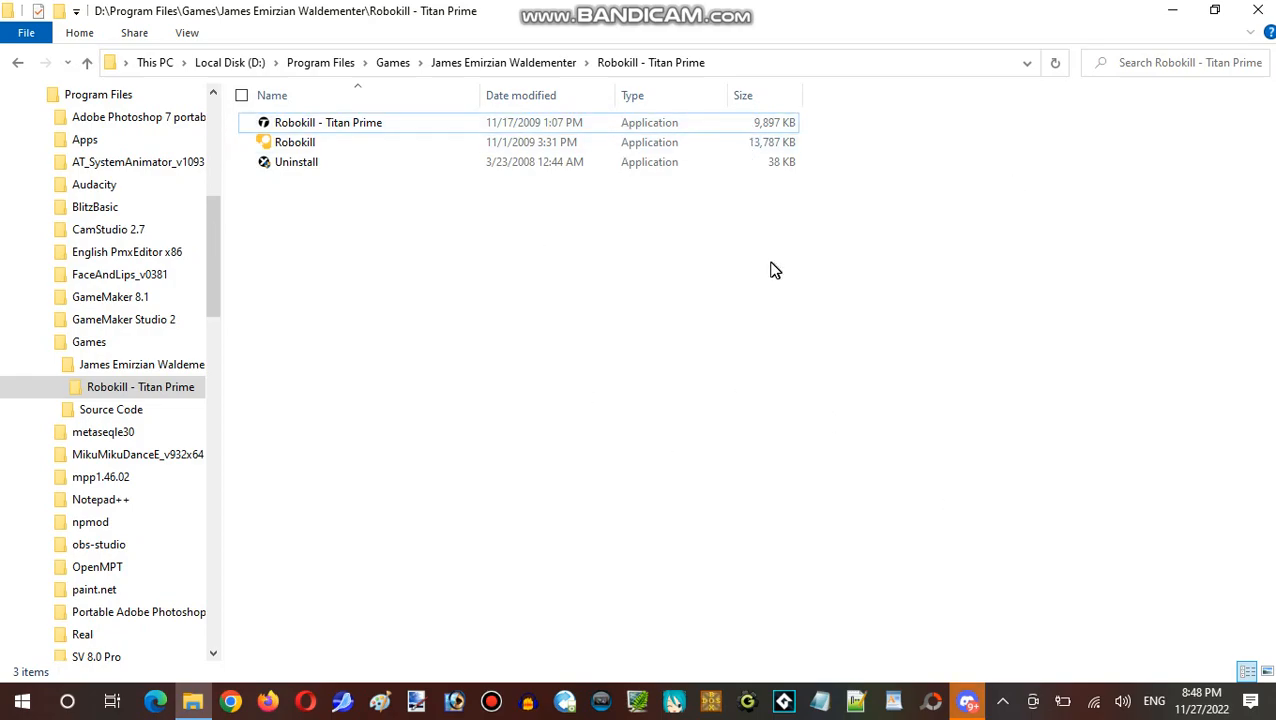
{"action": "mouse_move", "coordinate": [695, 281]}
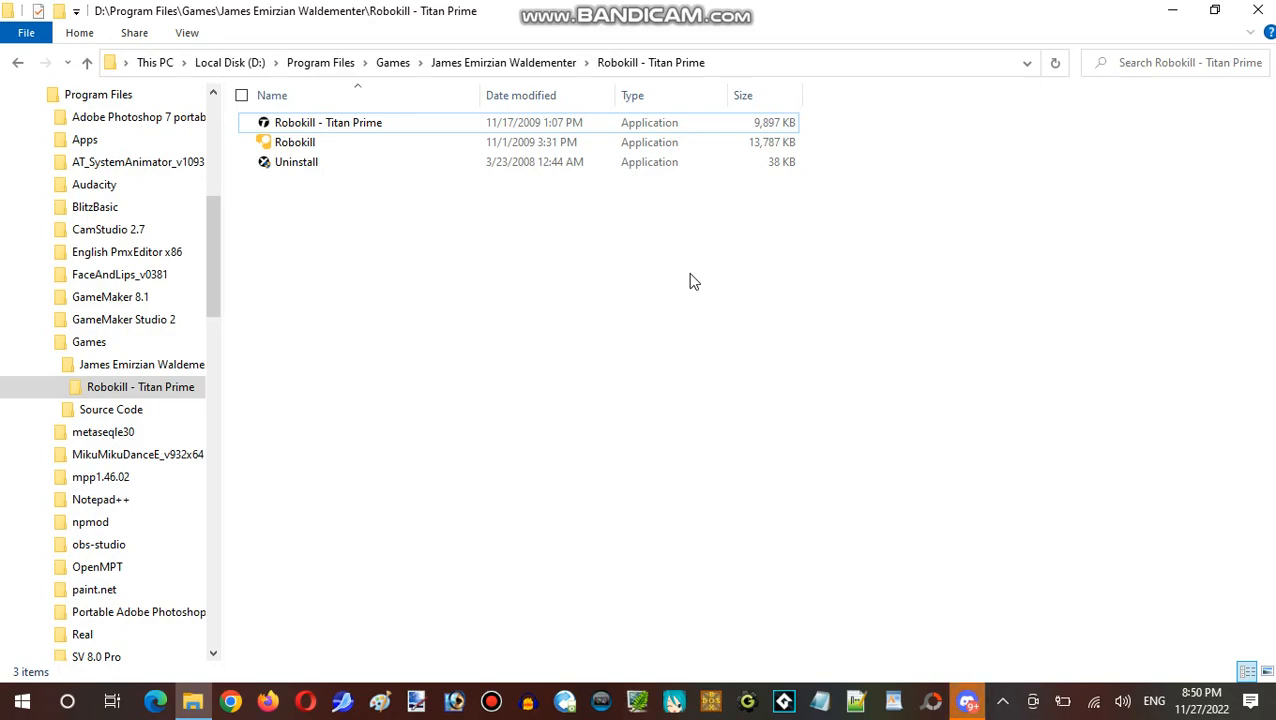
{"action": "mouse_move", "coordinate": [588, 301]}
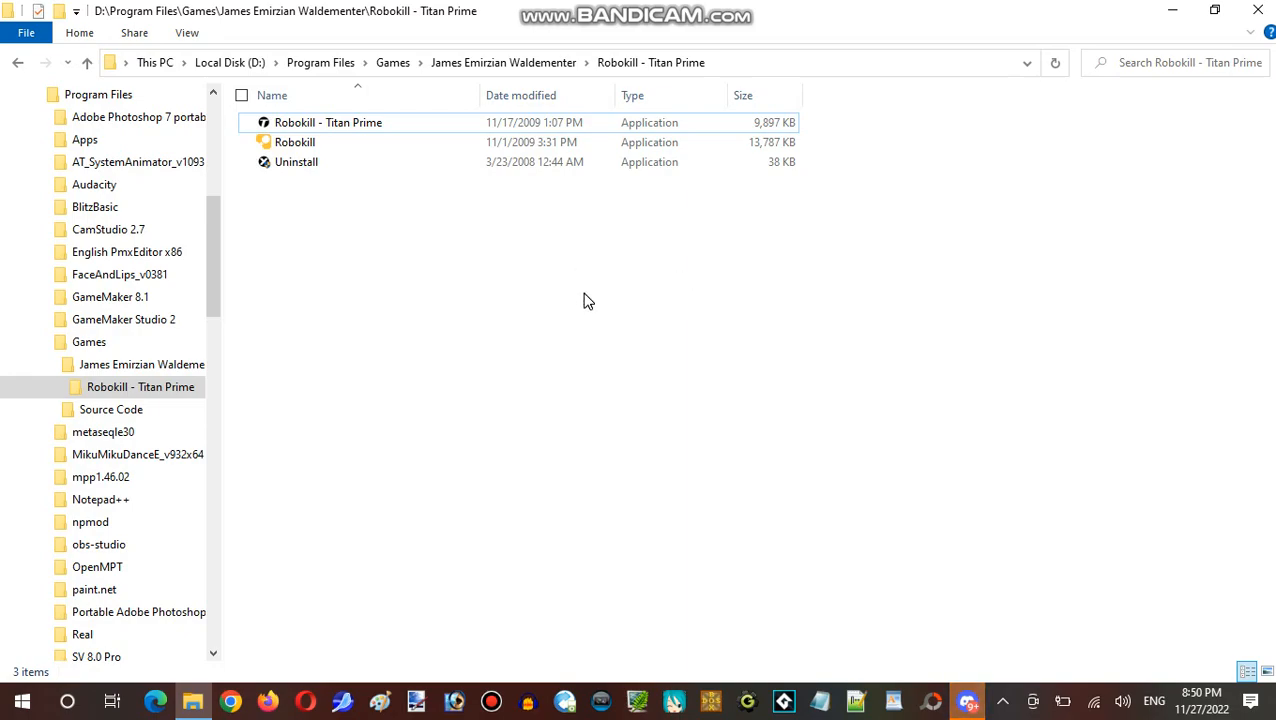
{"action": "mouse_move", "coordinate": [667, 370]}
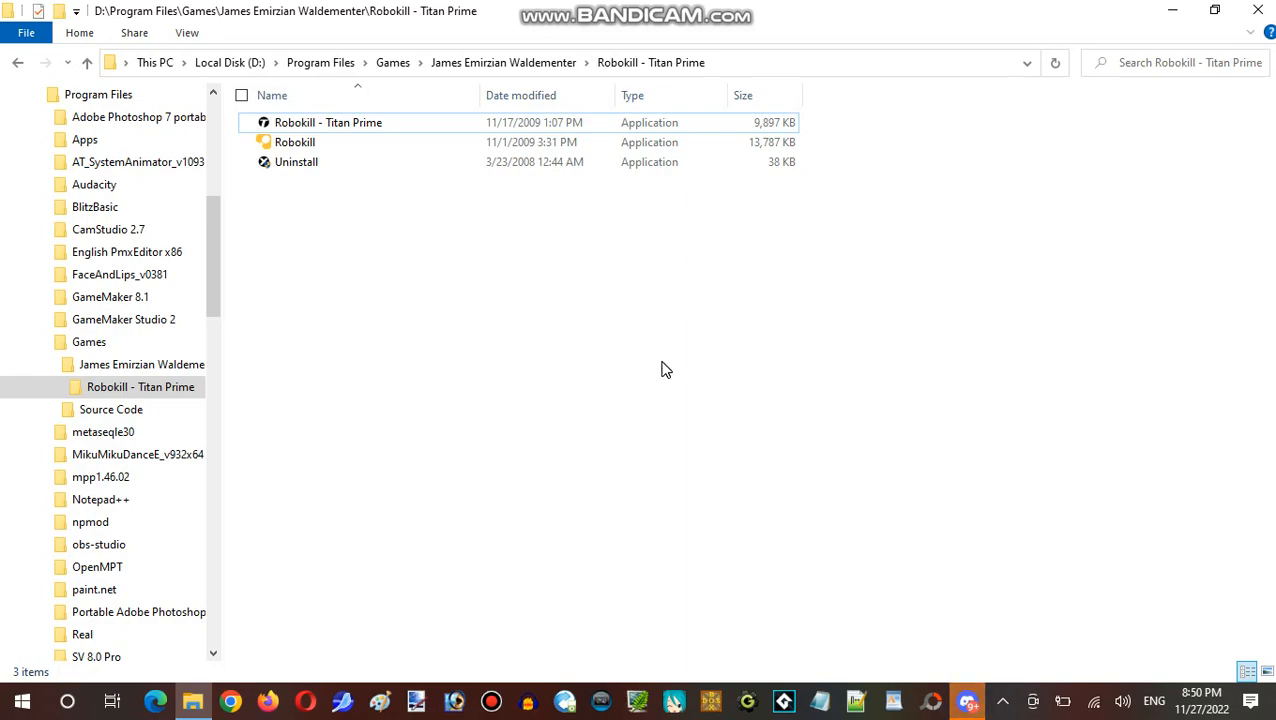